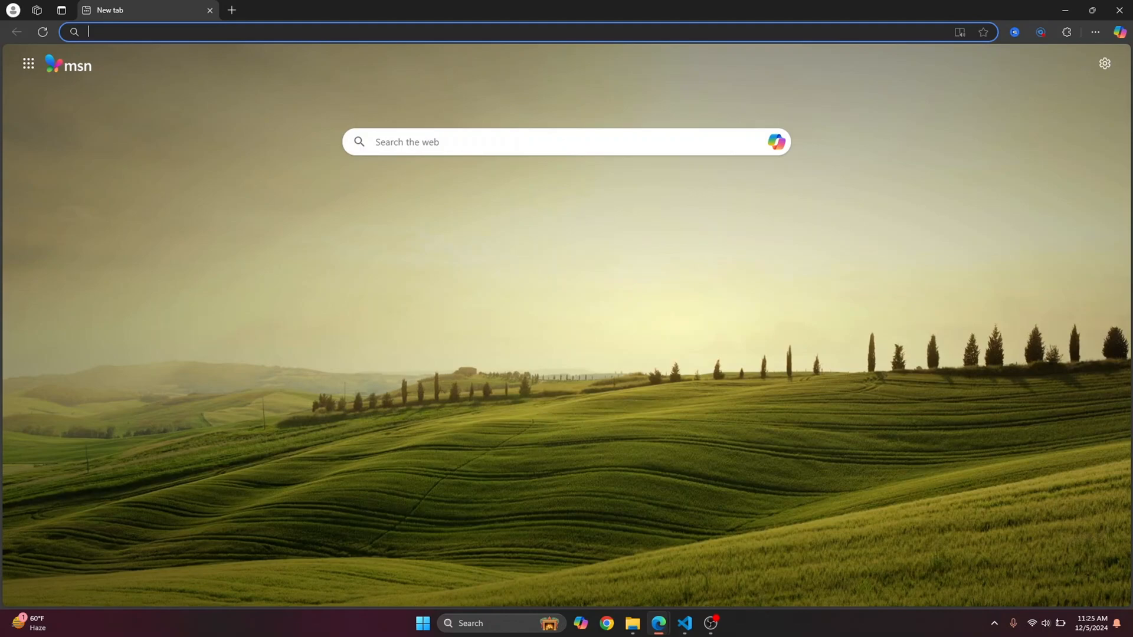
Open File Explorer on C:\Users\visha\Jupyter Notebook, showing the notebook and CSV files
click(632, 624)
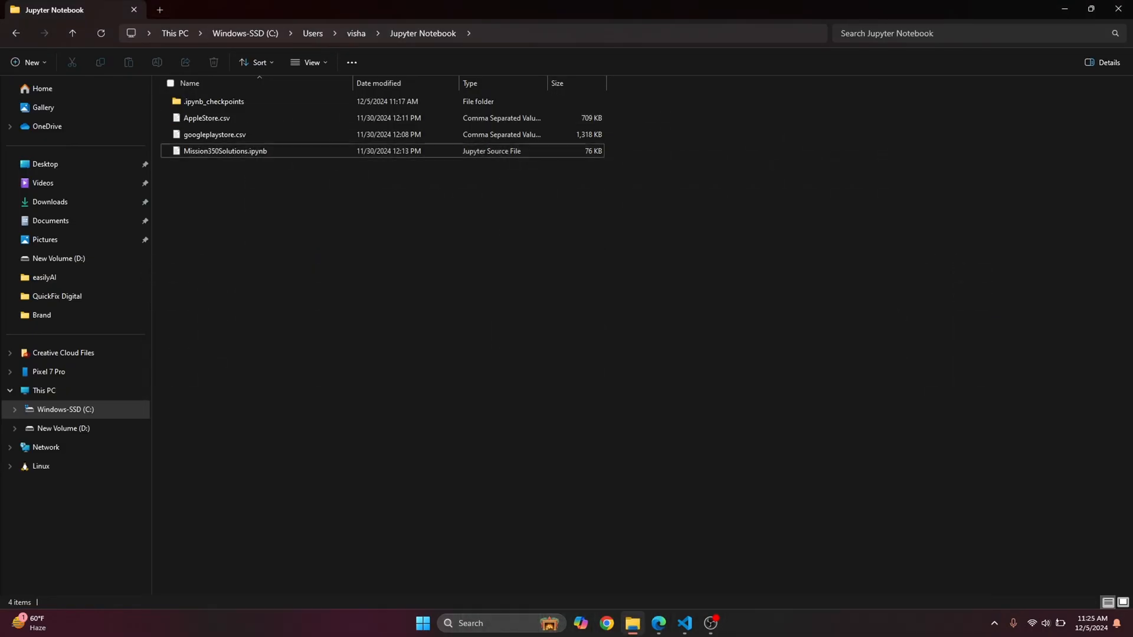
mouse_move(225, 151)
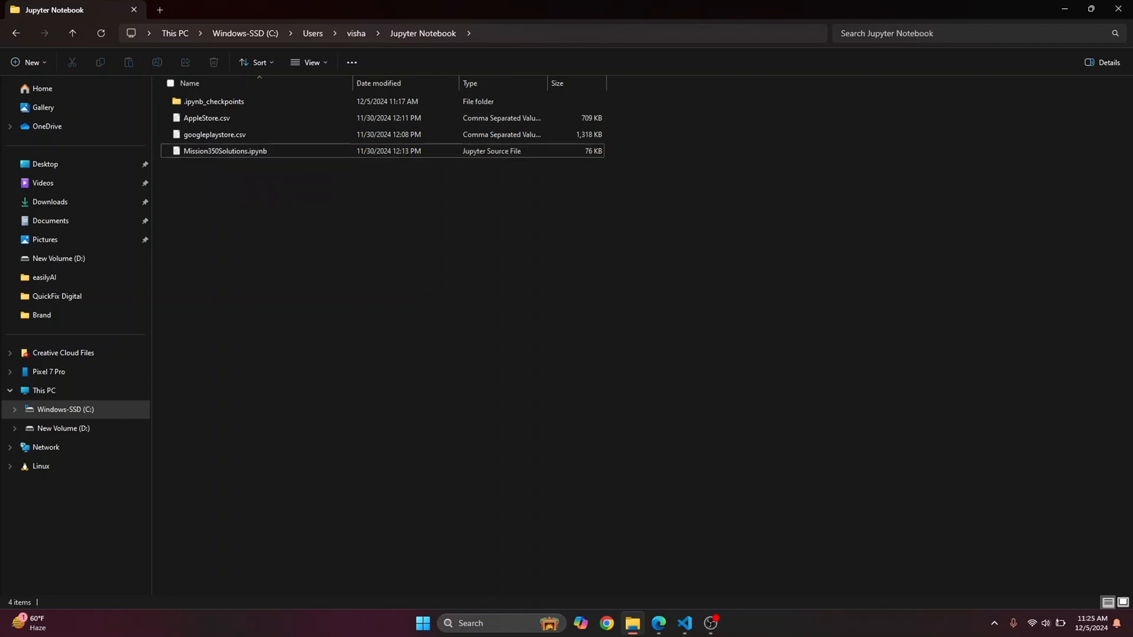
mouse_move(225, 152)
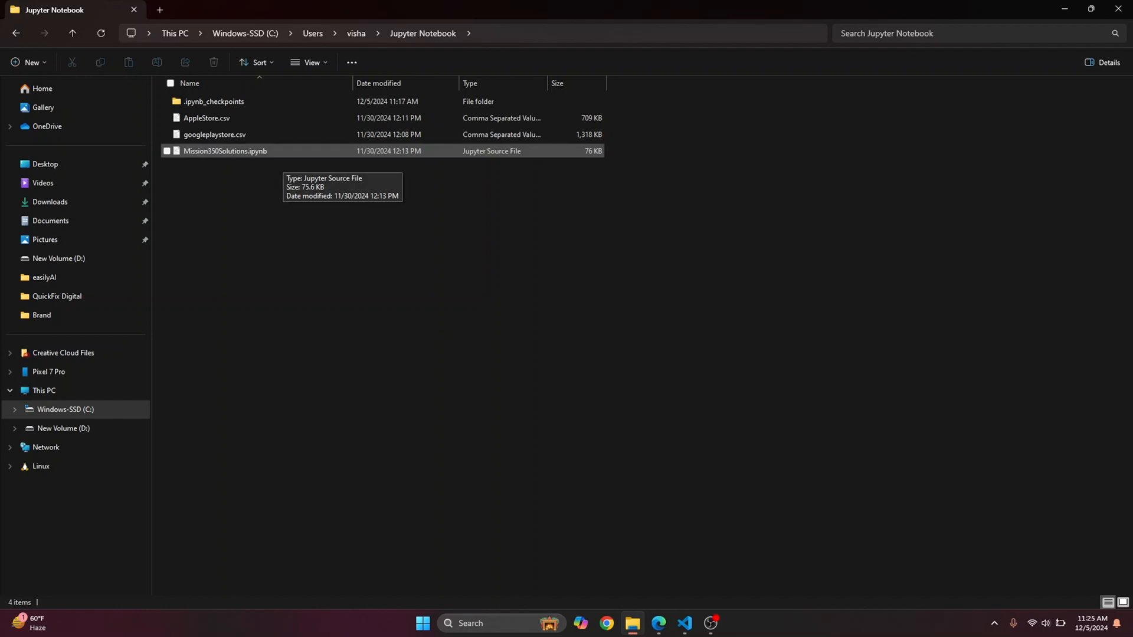
Type 'jupyter nbconvert' at the prompt in a new Command Prompt window
click(422, 623)
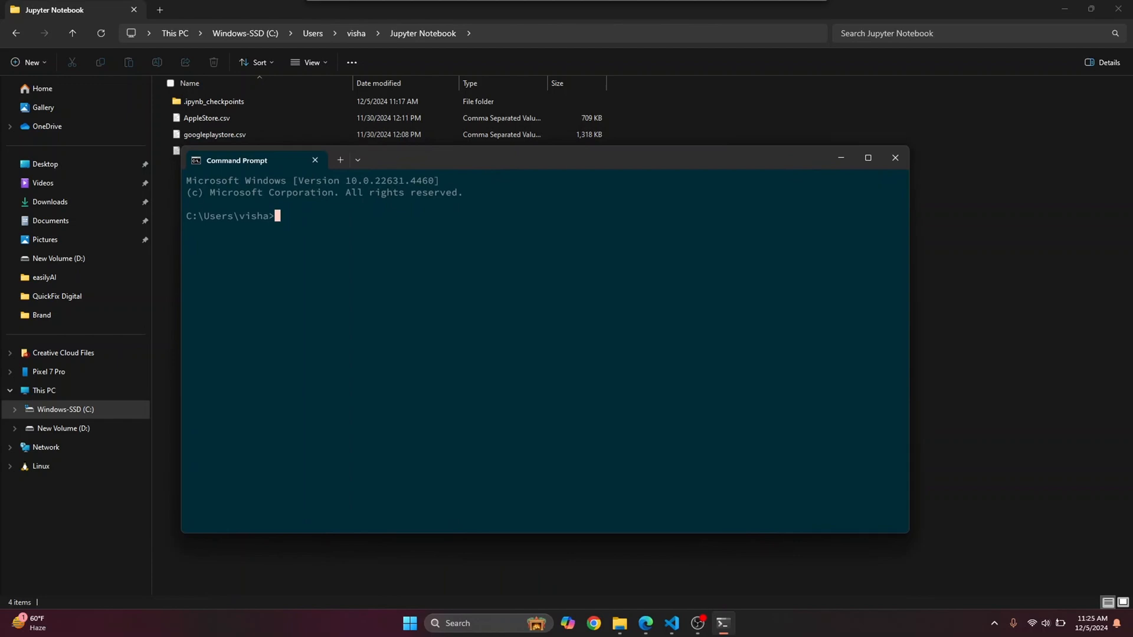
text(j)
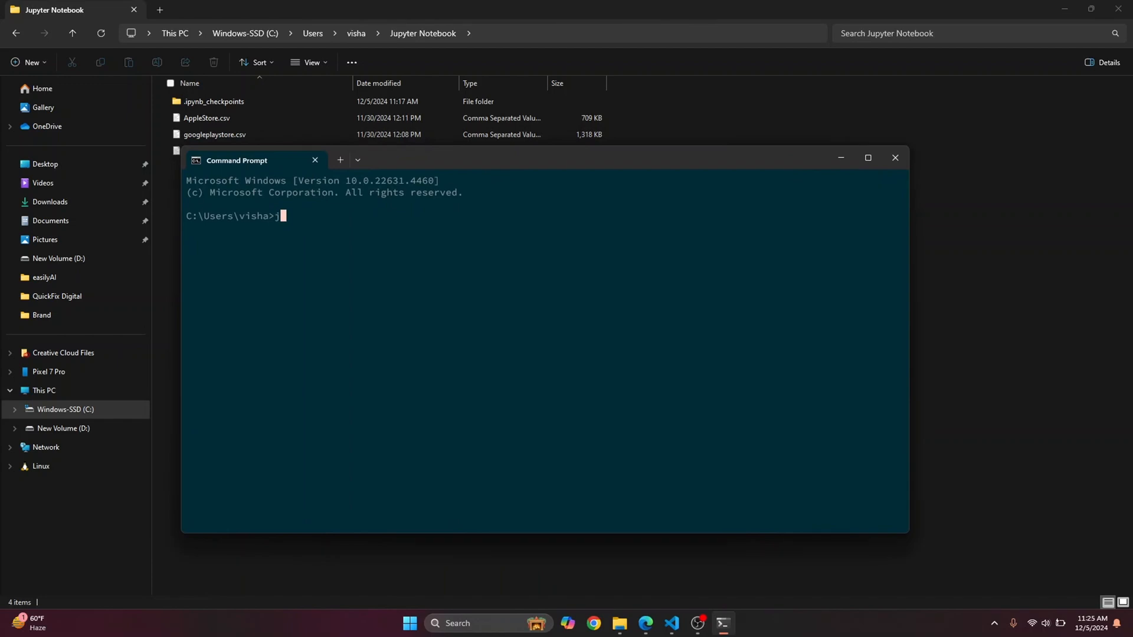
text(upyter nb)
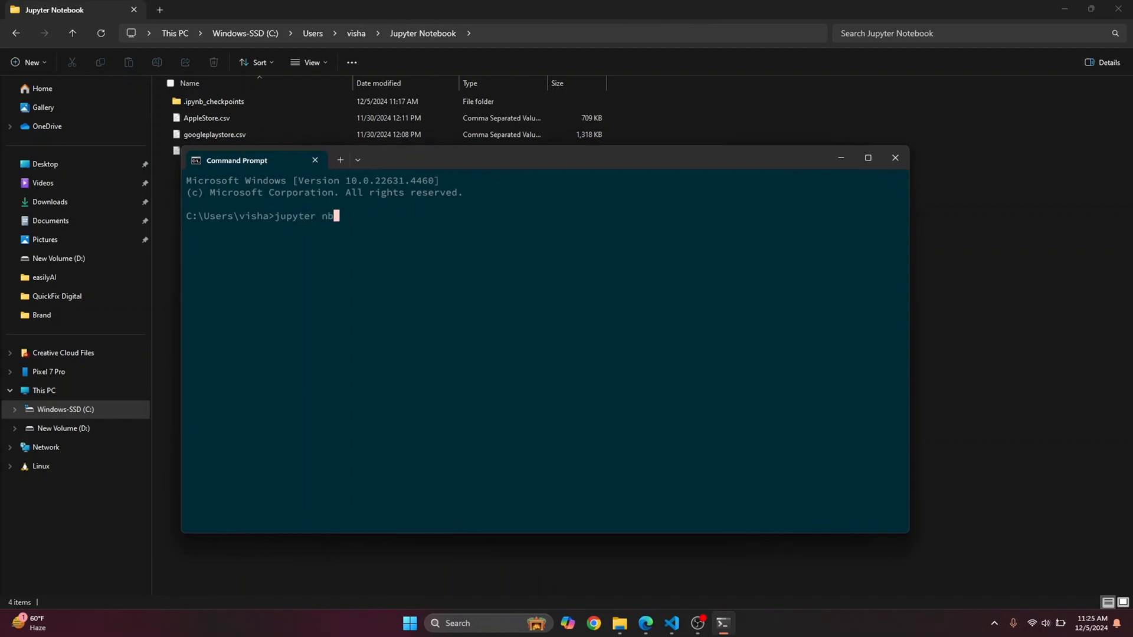
text(convert)
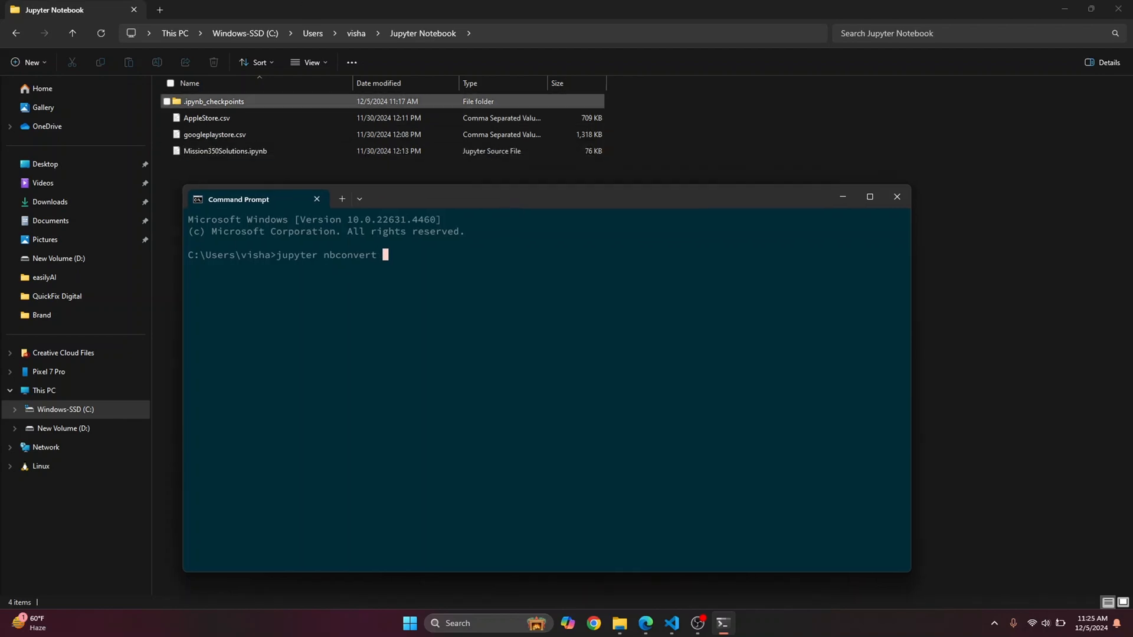
Select Mission350Solutions.ipynb and use its context menu to copy its full path
click(225, 151)
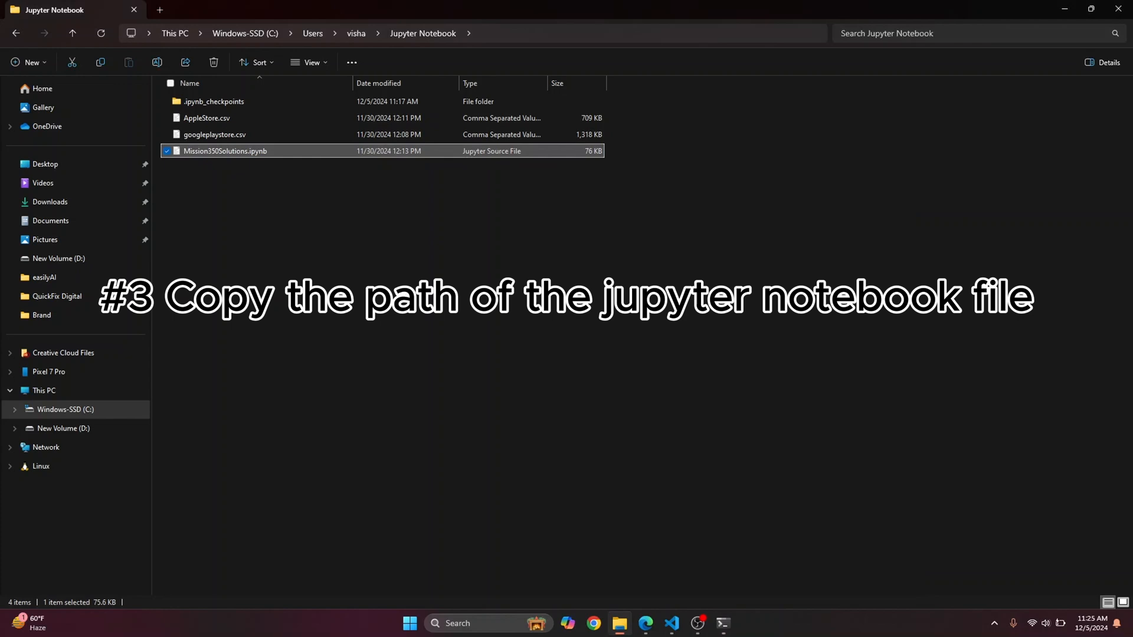
right_click(226, 151)
text(jupyter nbconvert )
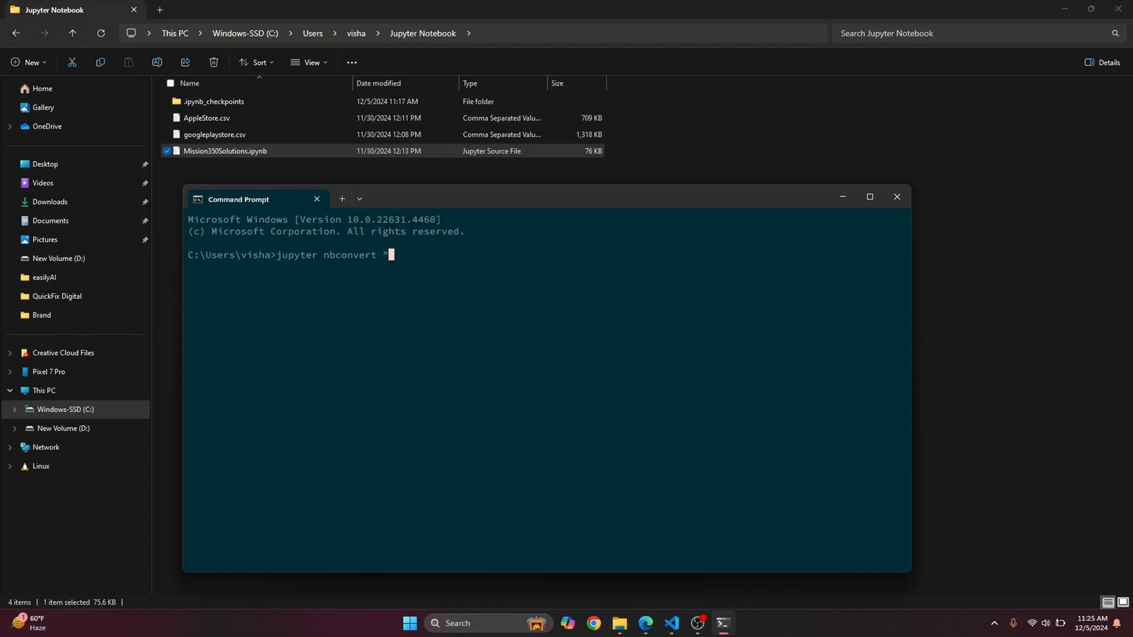
Run jupyter nbconvert "C:\Users\visha\Jupyter Notebook\Mission350Solutions.ipynb" --to html
text(")
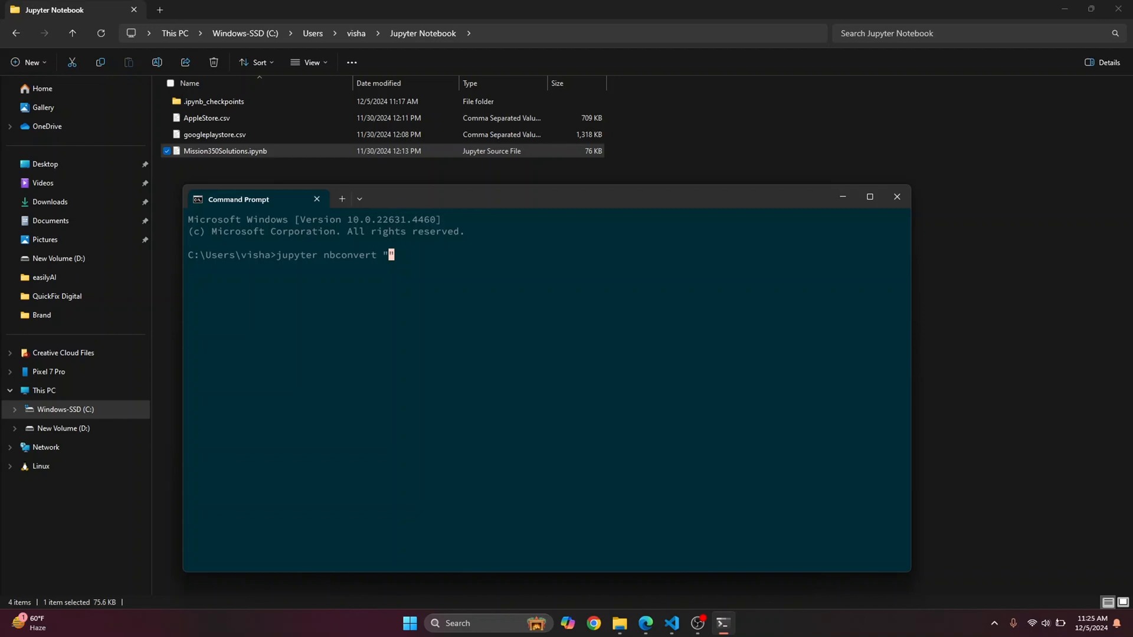
text("C:\Users\visha\Jupyter Notebook\Mission350Solutions.ipynb")
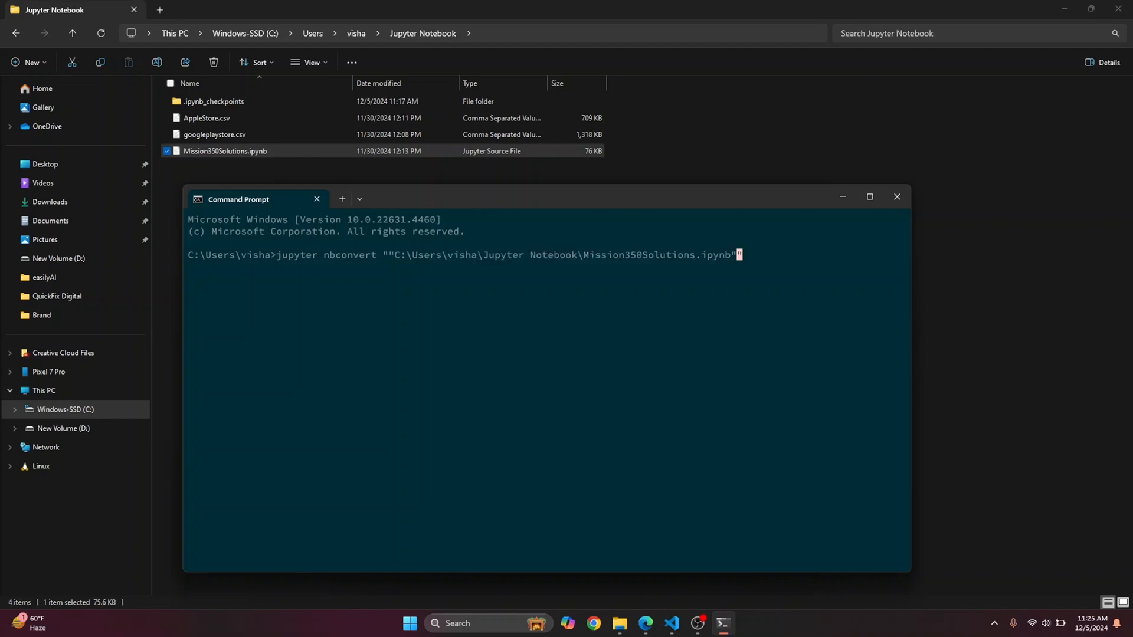
text(")
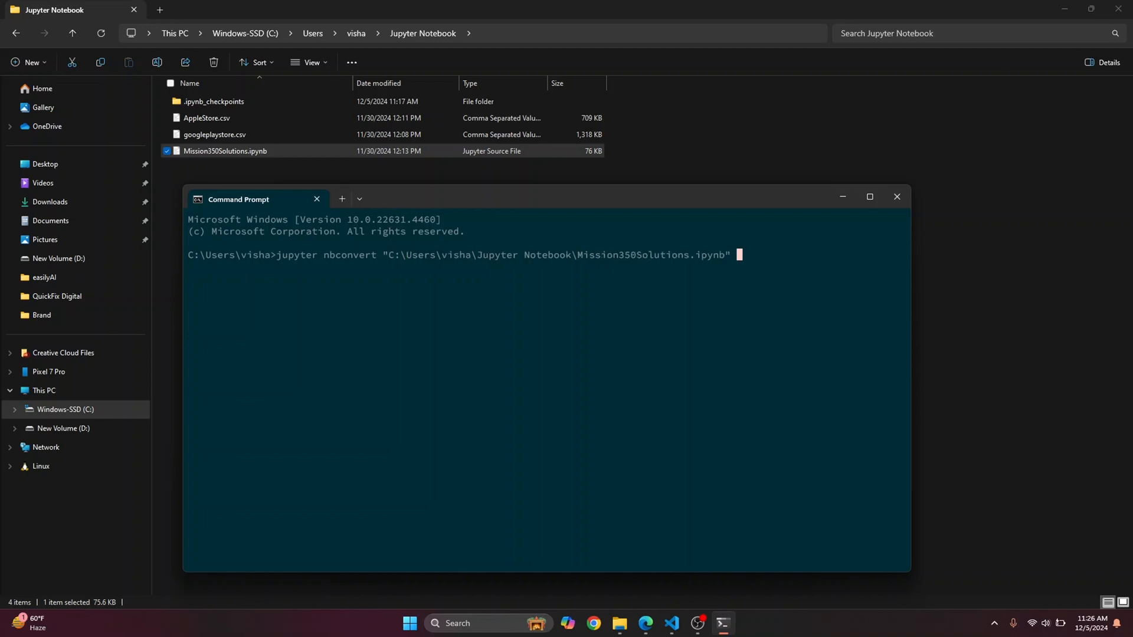
text(--to h)
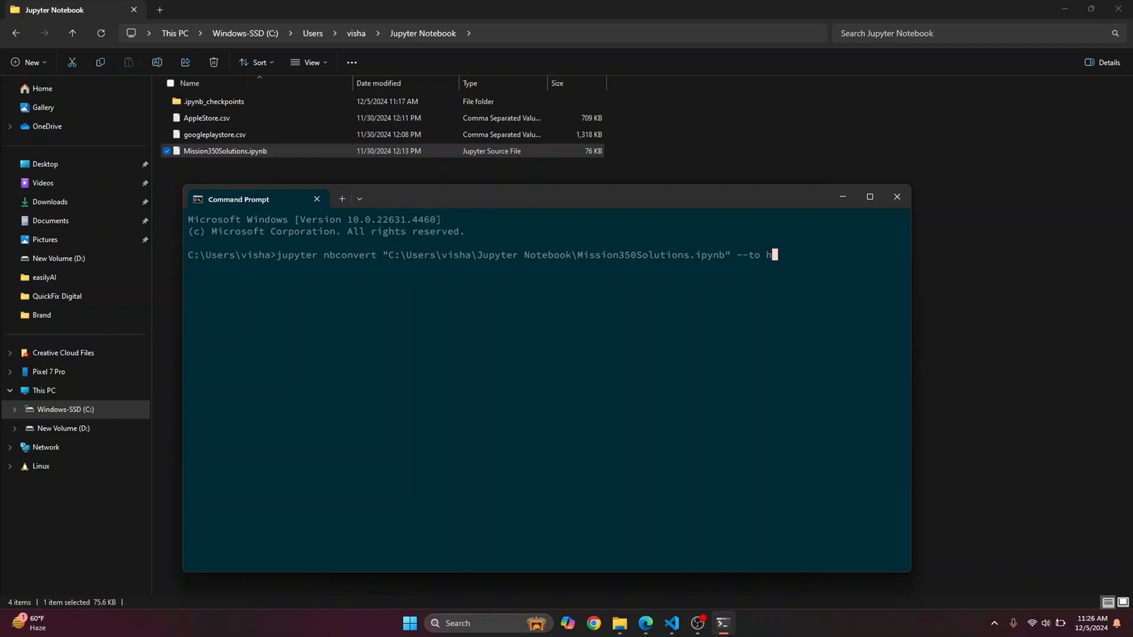
text(tml)
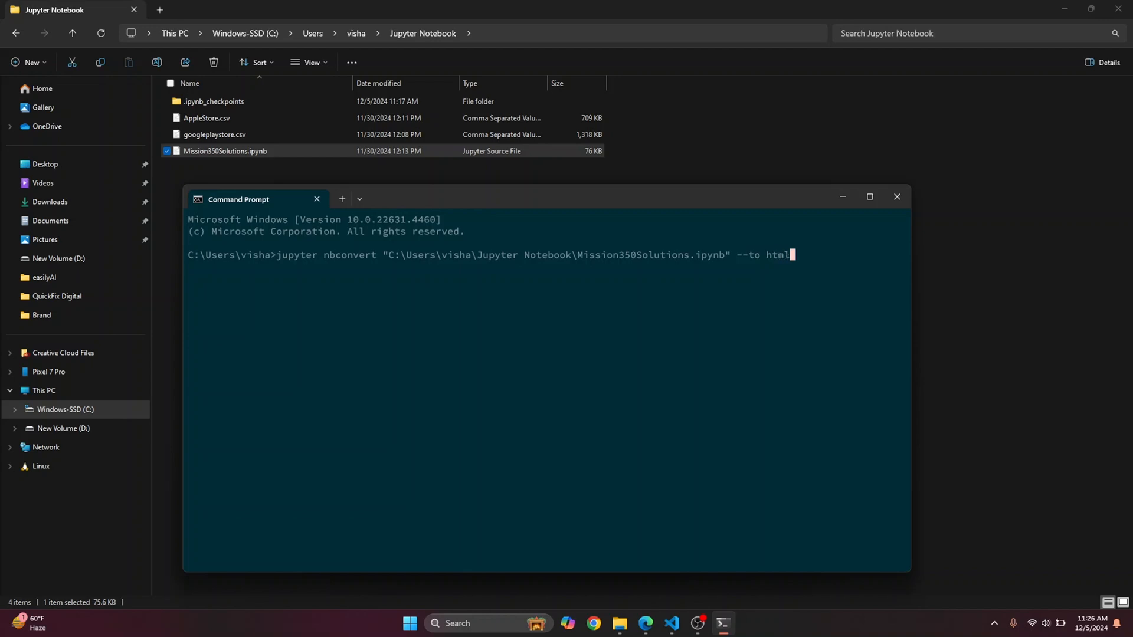
key(Enter)
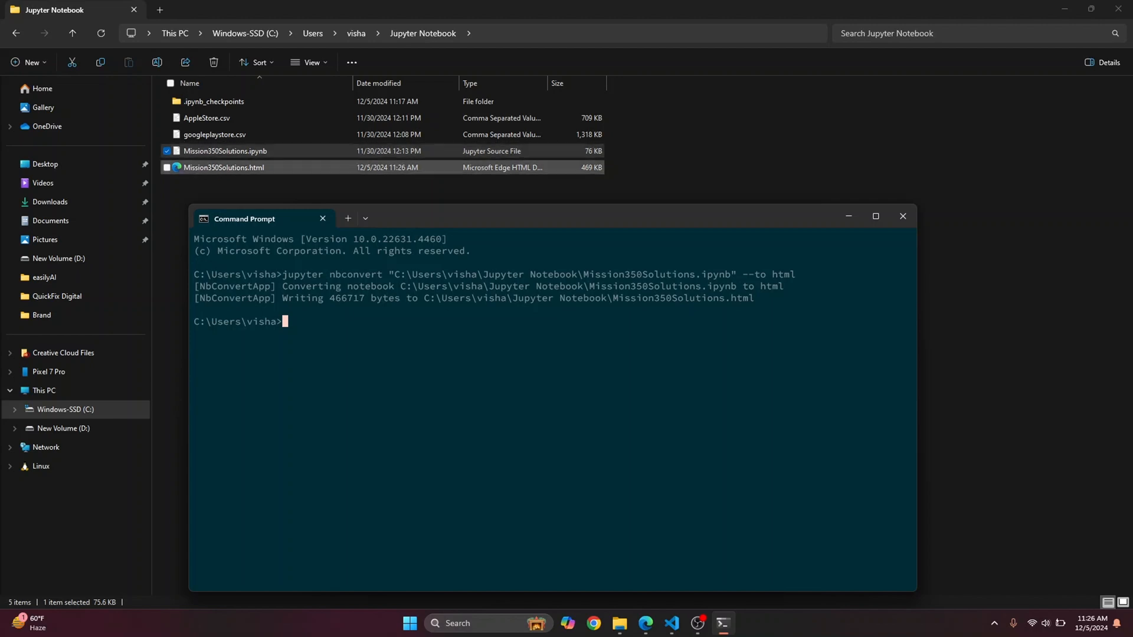
Open the new Mission350Solutions.html in Edge and scroll through the rendered notebook
click(902, 216)
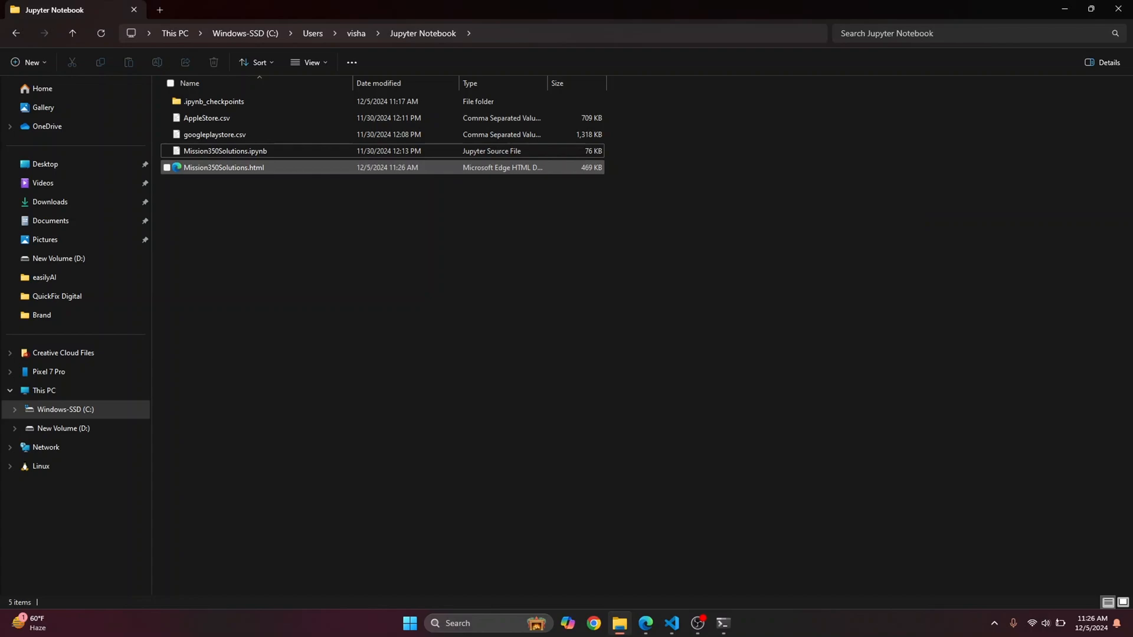
double_click(224, 168)
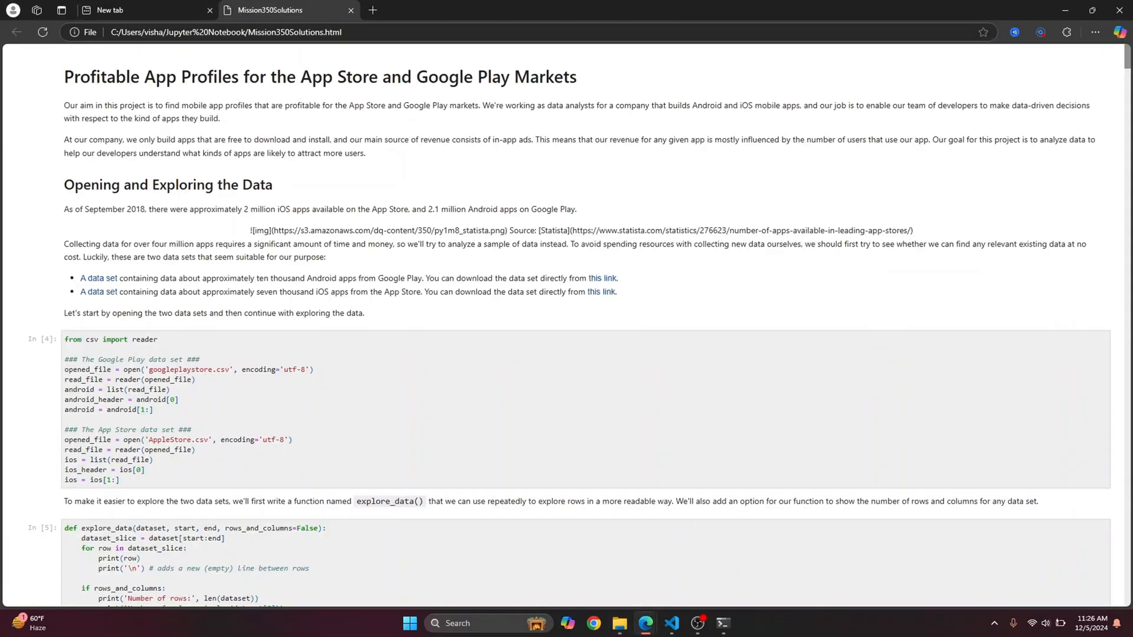
scroll(down, 3)
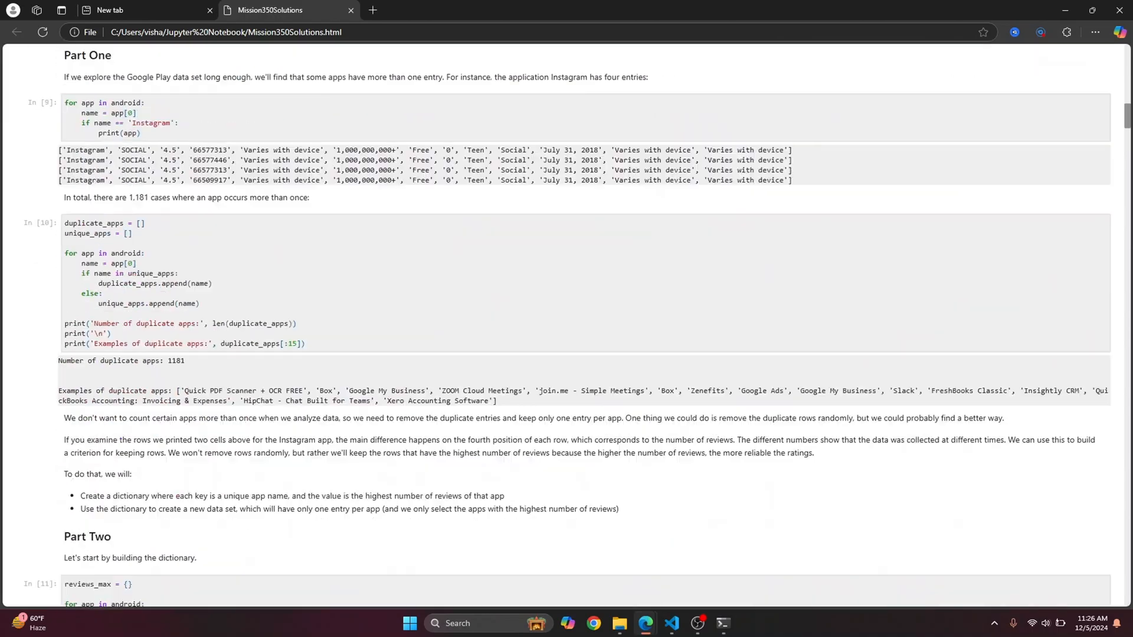
scroll(down, 3)
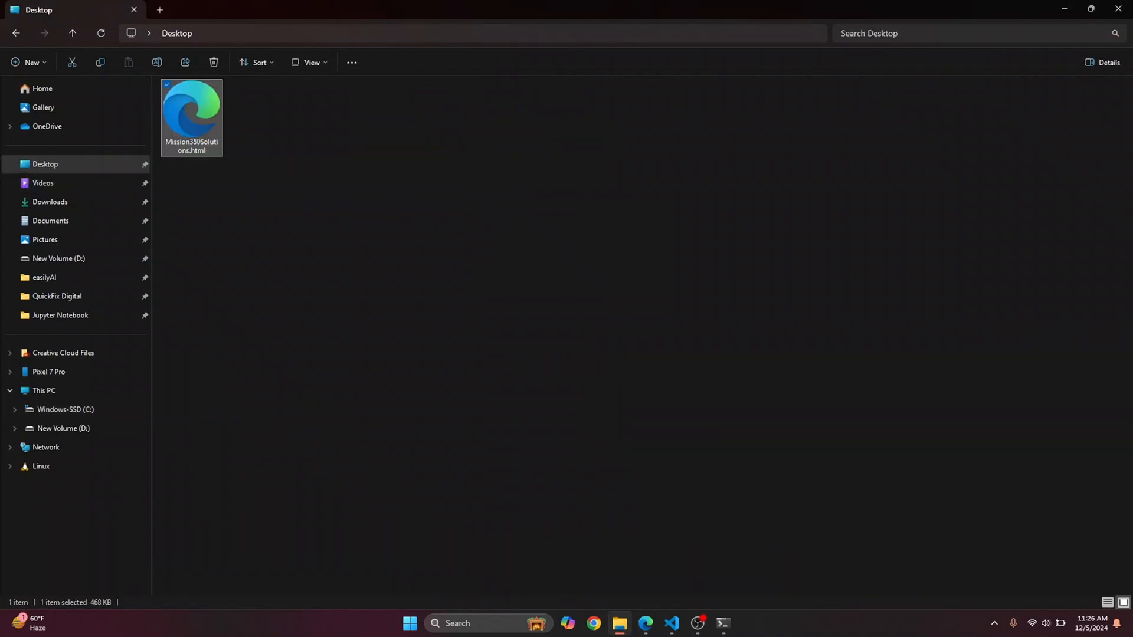
View the Desktop copy of Mission350Solutions.html in Edge, then switch to JupyterLab
double_click(191, 116)
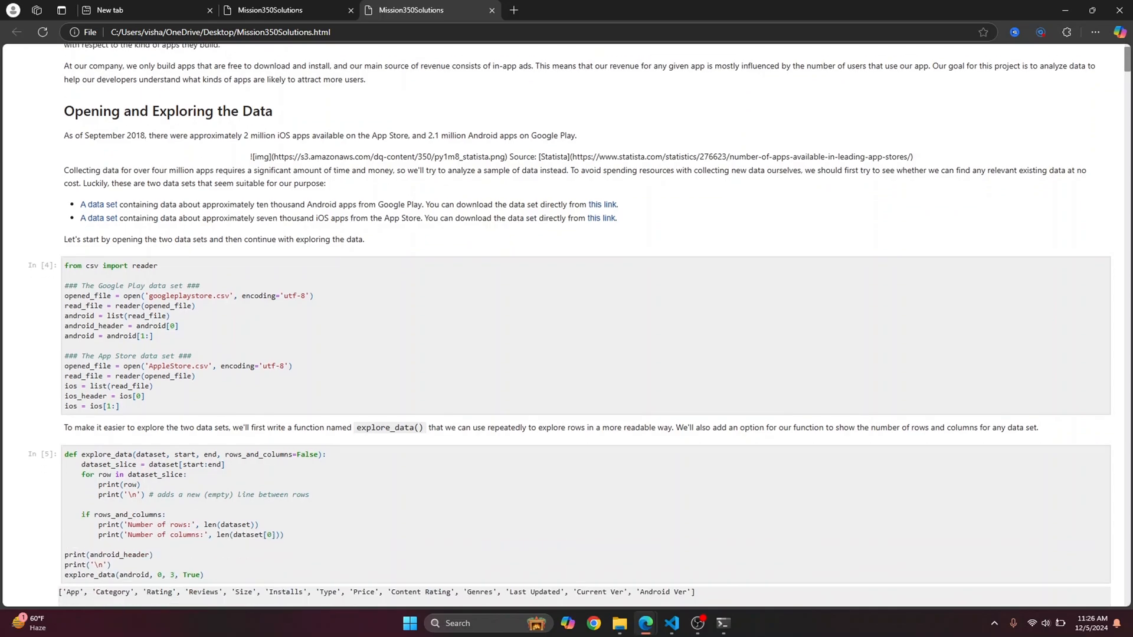
scroll(down, 3)
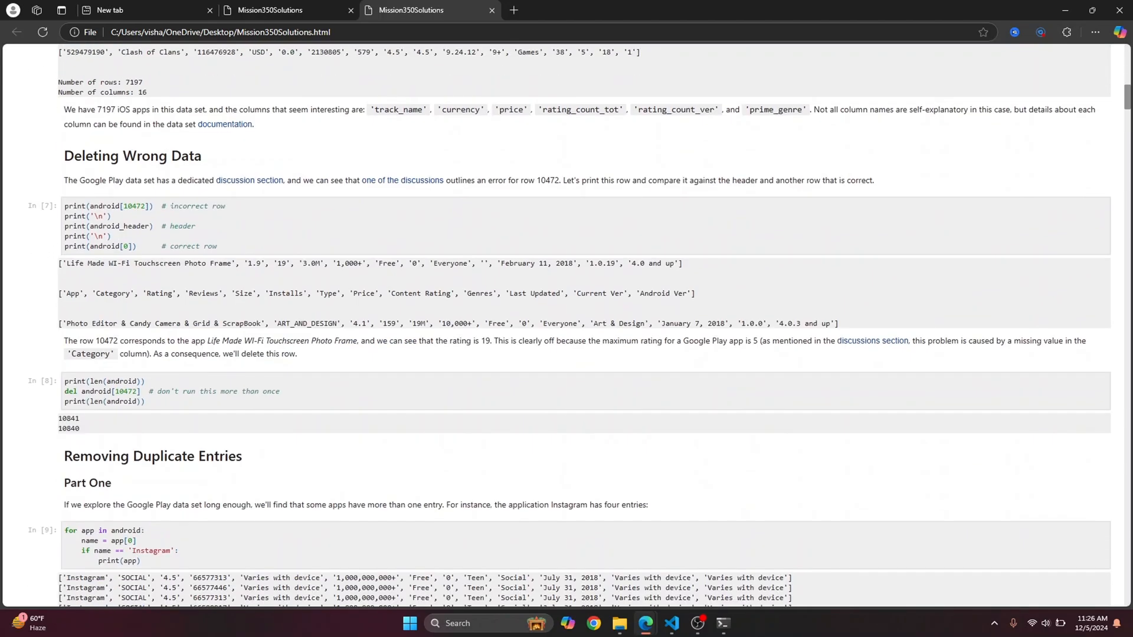
scroll(down, 3)
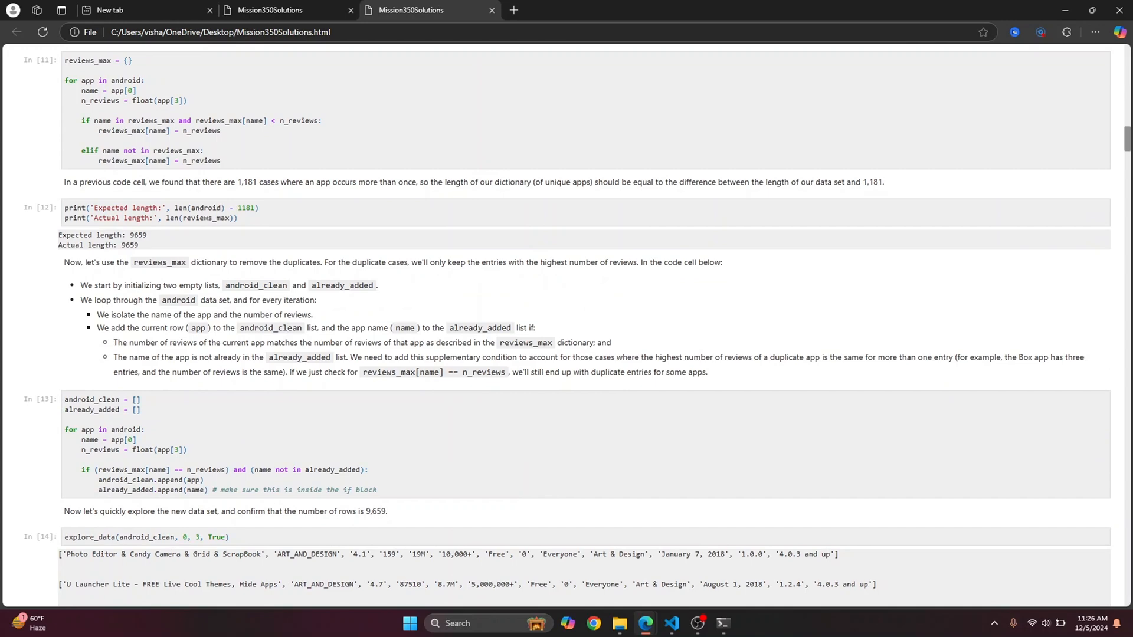
click(724, 624)
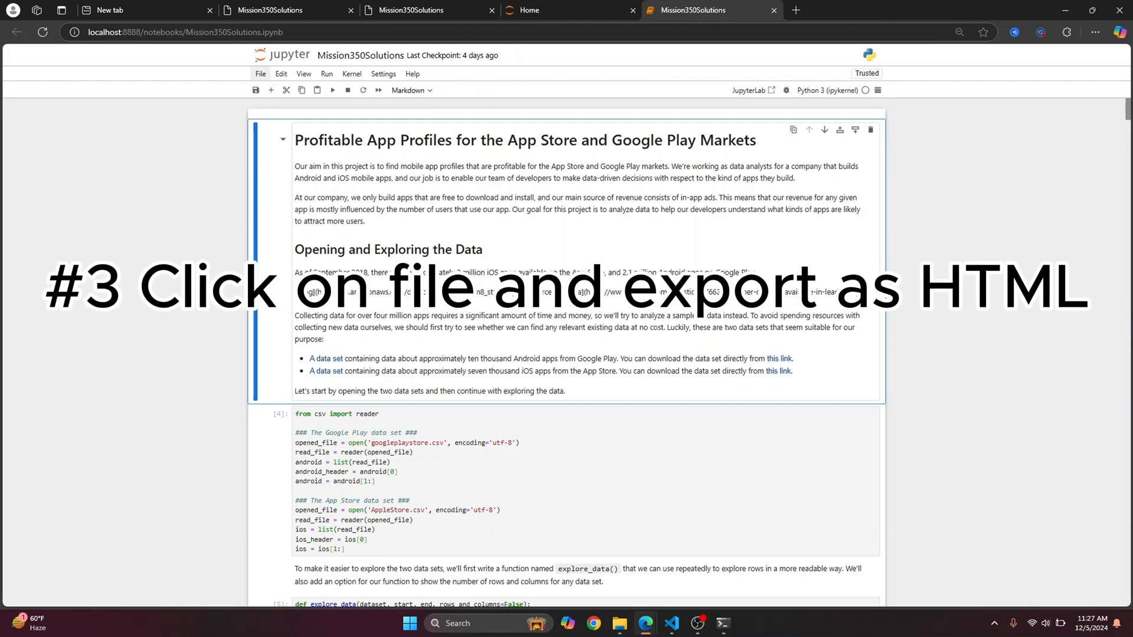
Export the notebook from JupyterLab as HTML and view Mission350Solutions (1).html in Edge
click(261, 73)
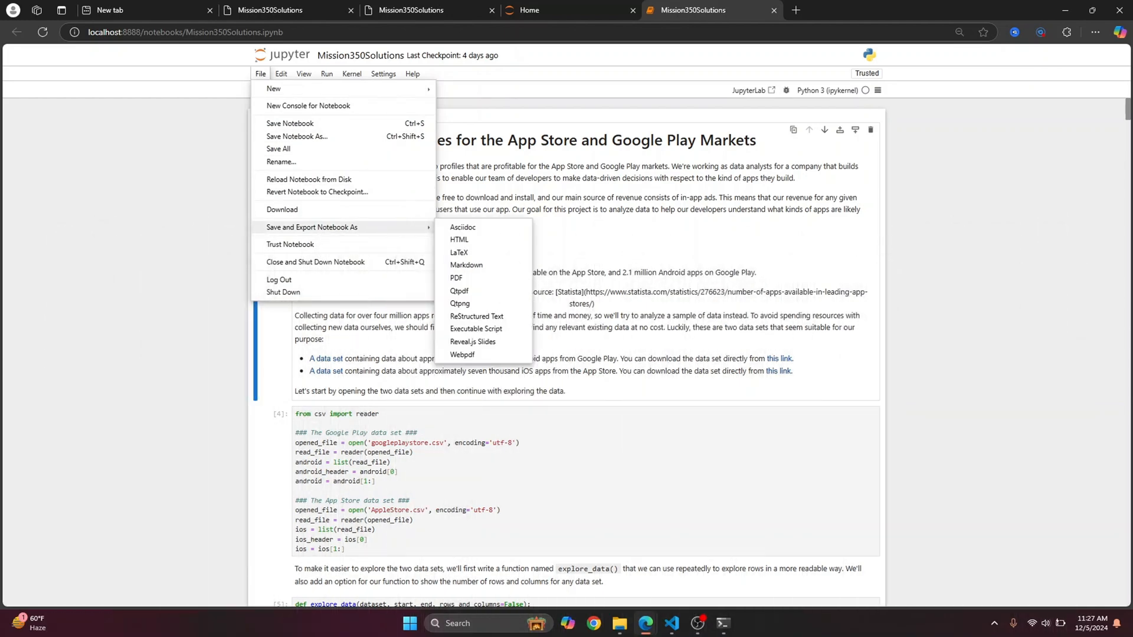
mouse_move(459, 240)
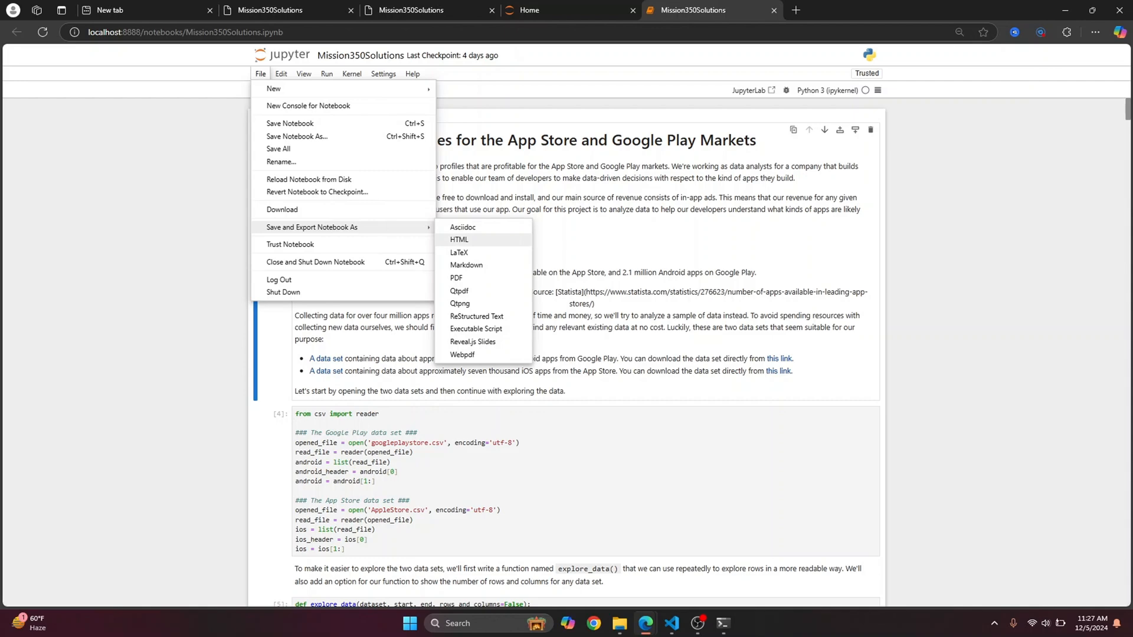
click(459, 239)
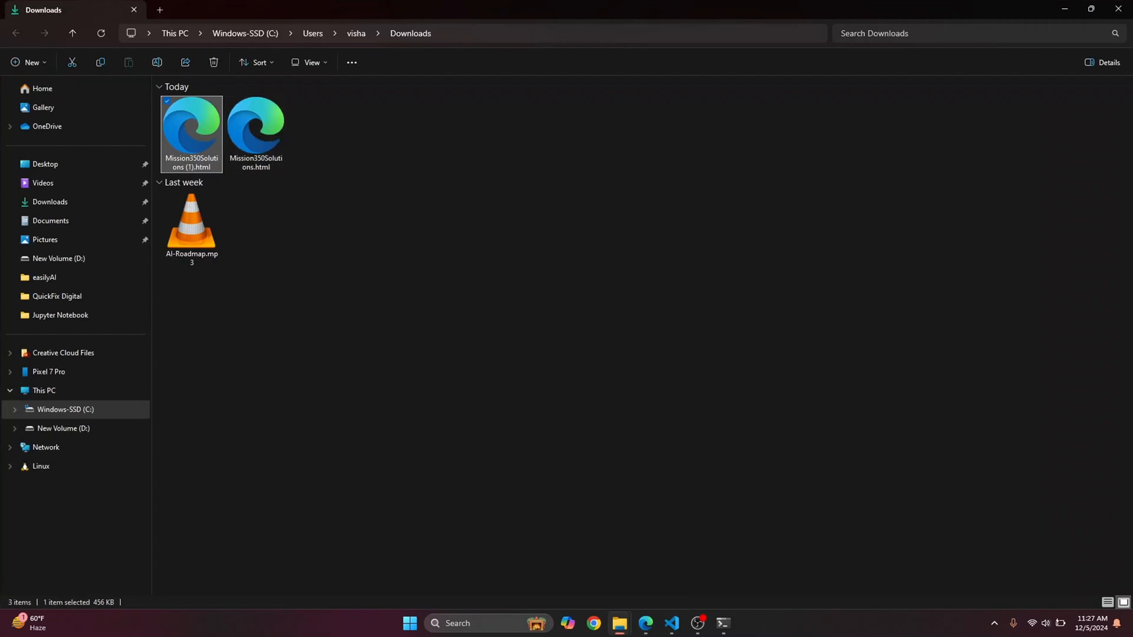
mouse_move(191, 130)
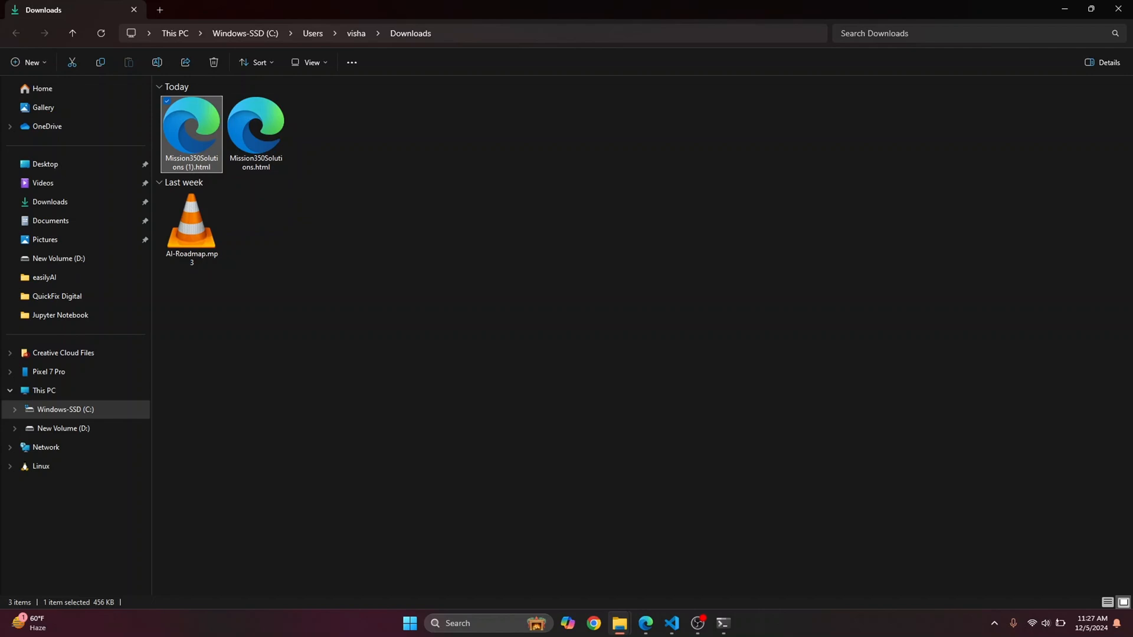
double_click(190, 133)
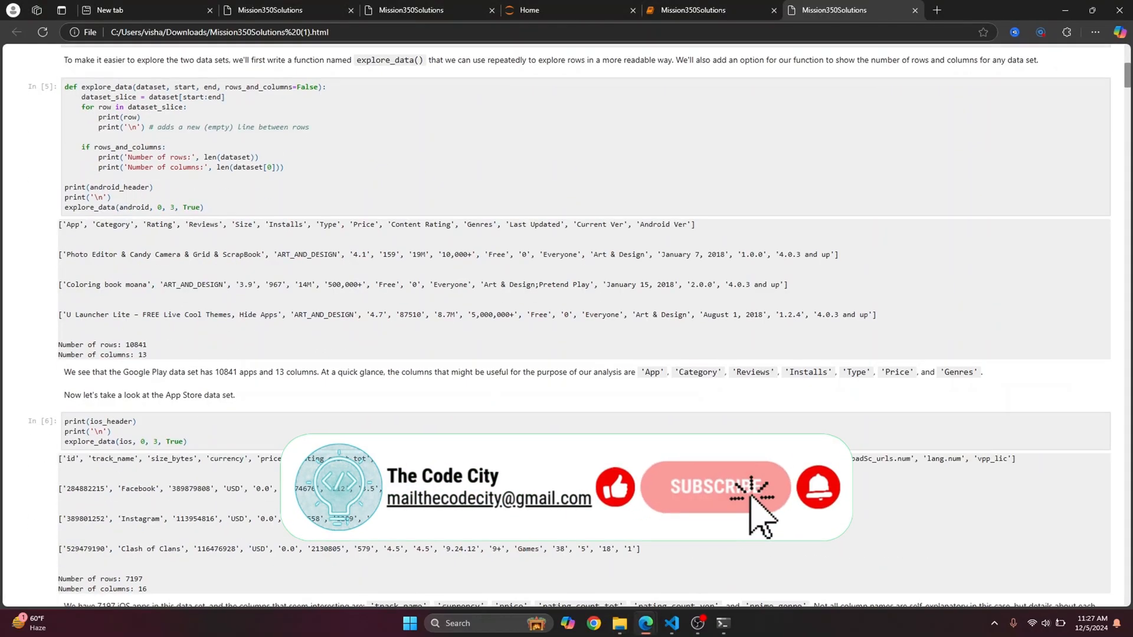
scroll(down, 3)
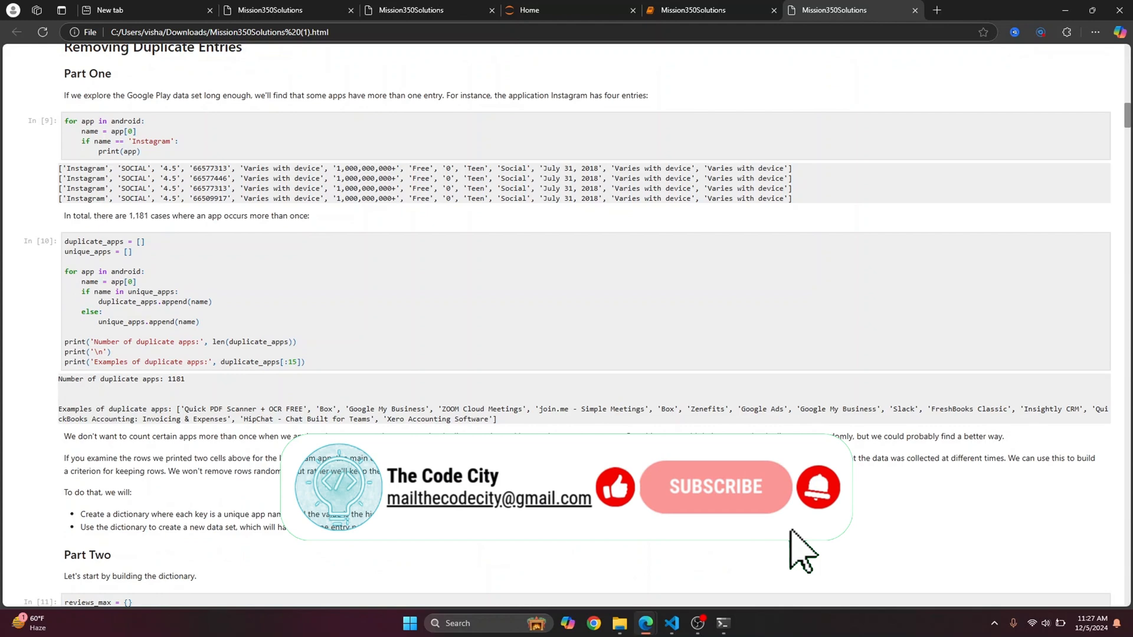